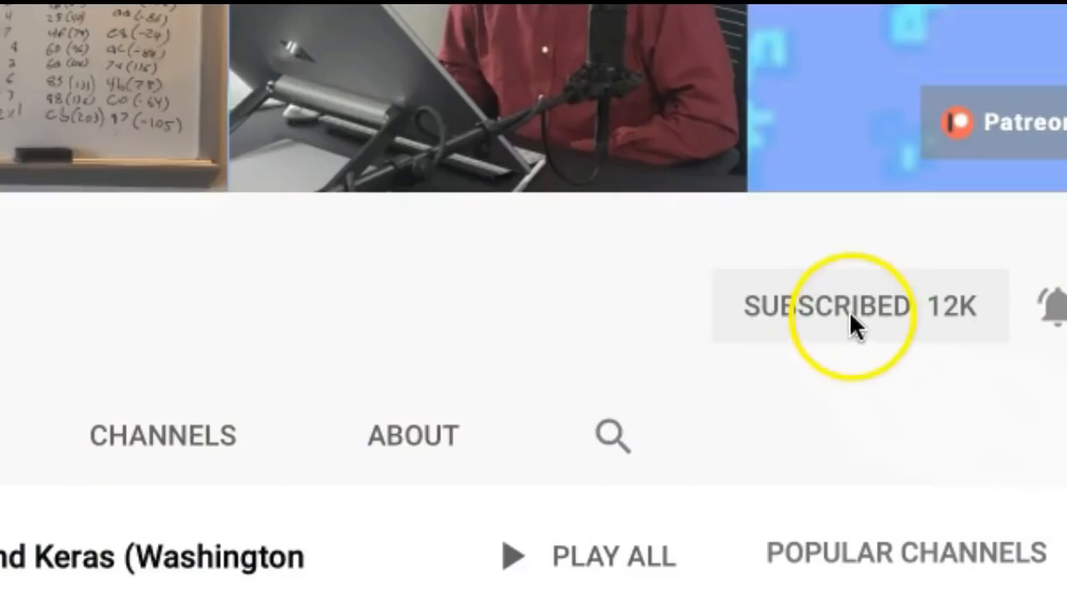
{"action": "mouse_move", "coordinate": [942, 303]}
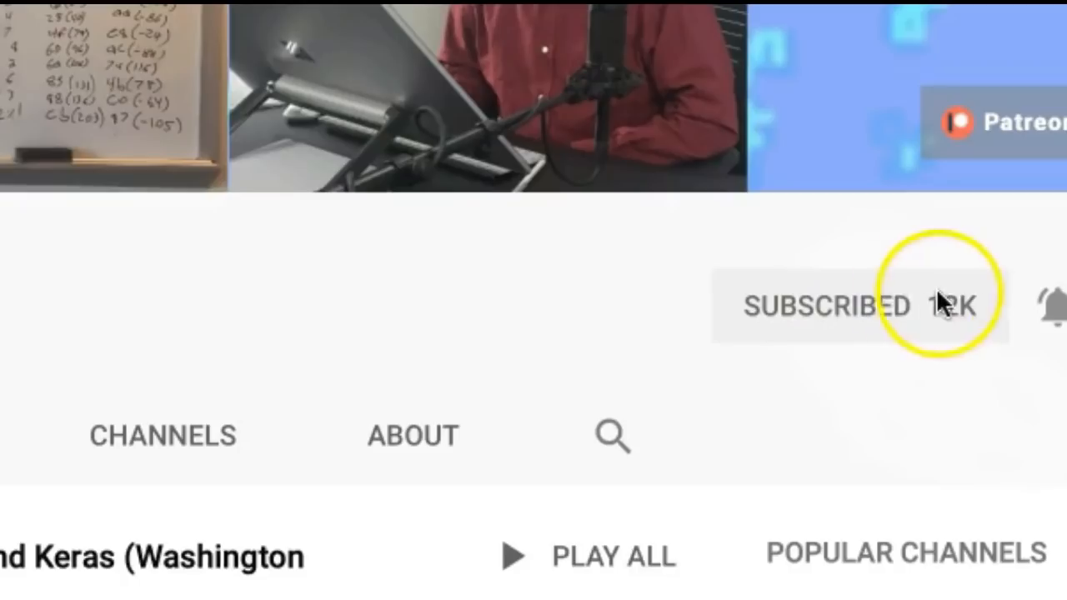
{"action": "mouse_move", "coordinate": [1050, 320]}
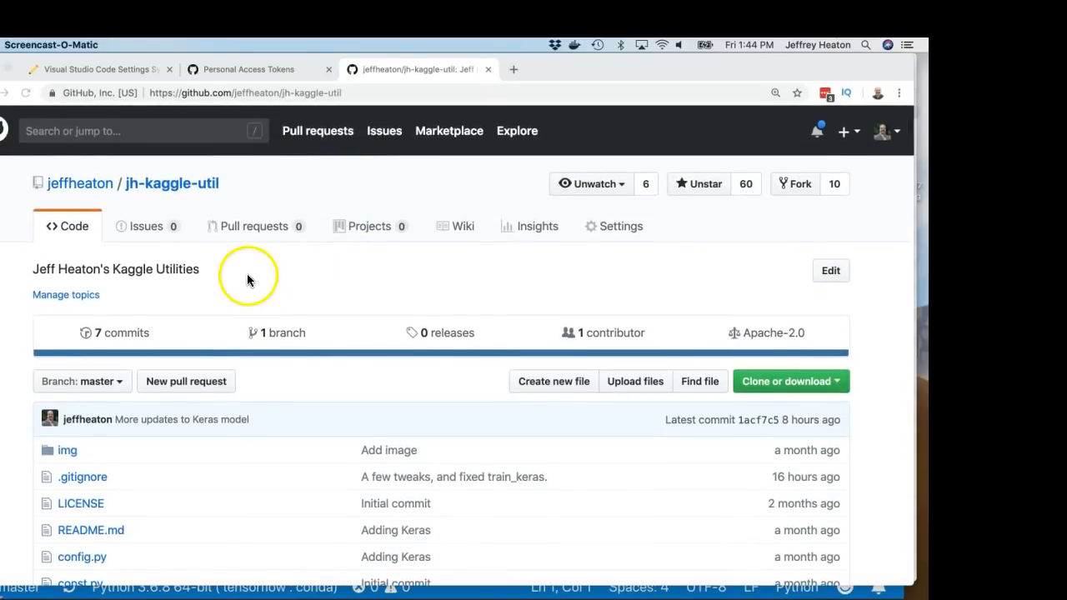
{"action": "mouse_move", "coordinate": [187, 200]}
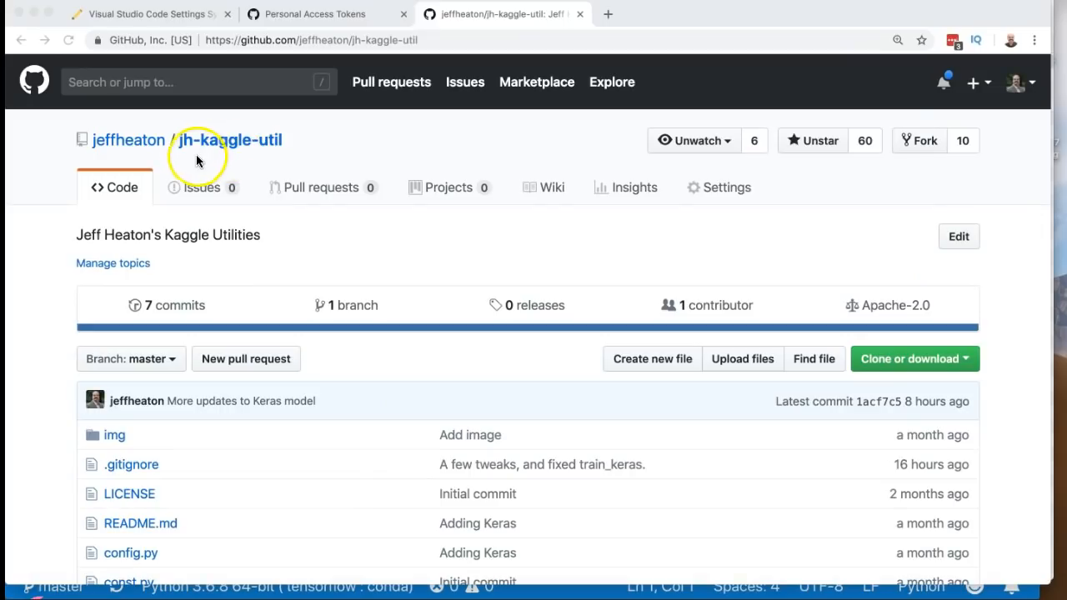
{"action": "scroll", "scroll_direction": "down", "scroll_amount": 3}
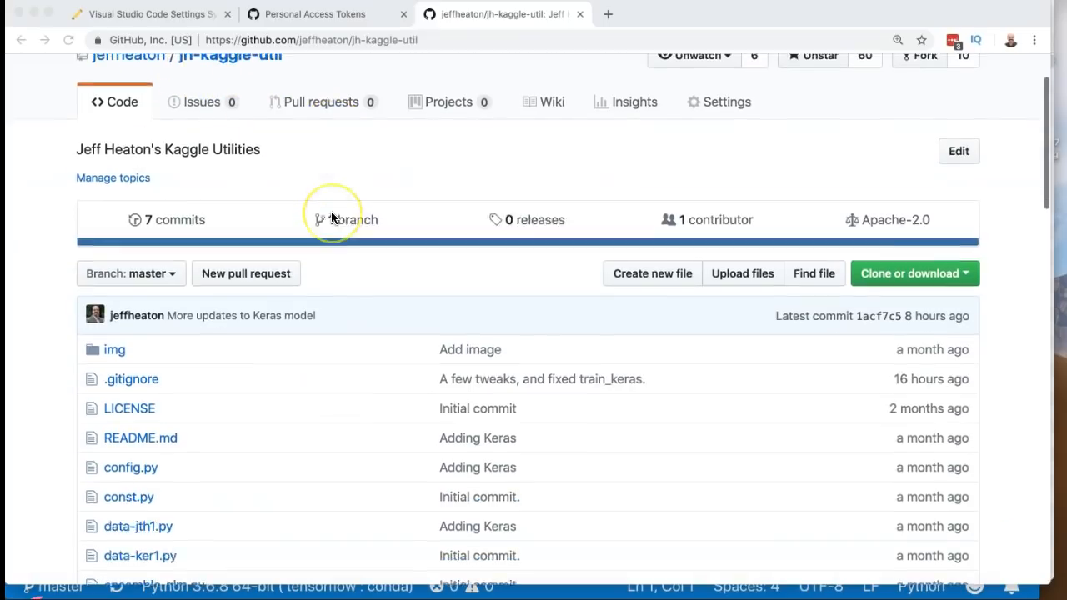
{"action": "scroll", "scroll_direction": "down", "scroll_amount": 3}
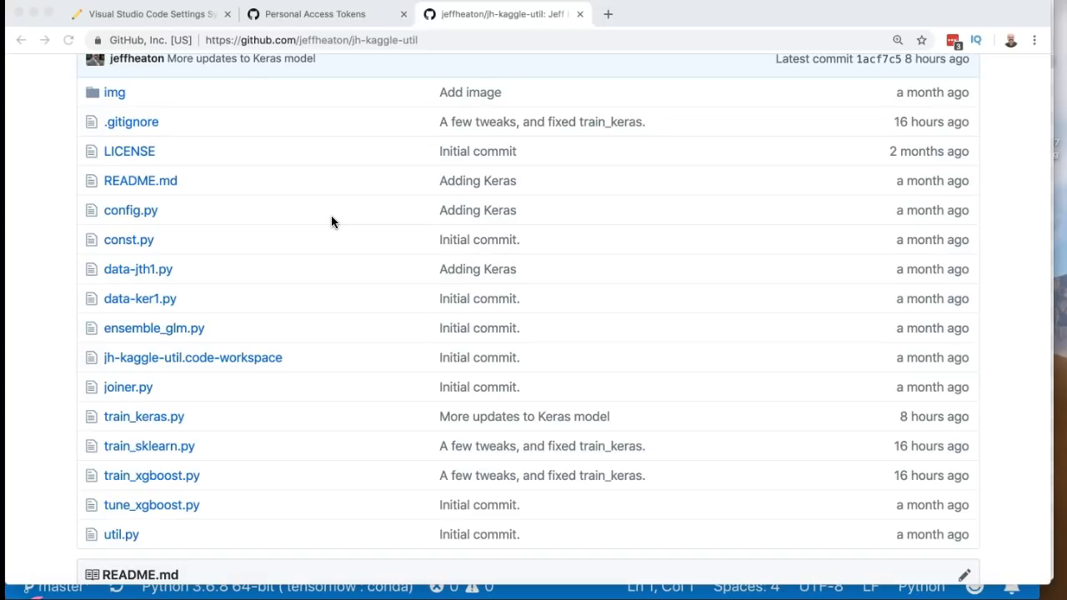
{"action": "scroll", "scroll_direction": "down", "scroll_amount": 3}
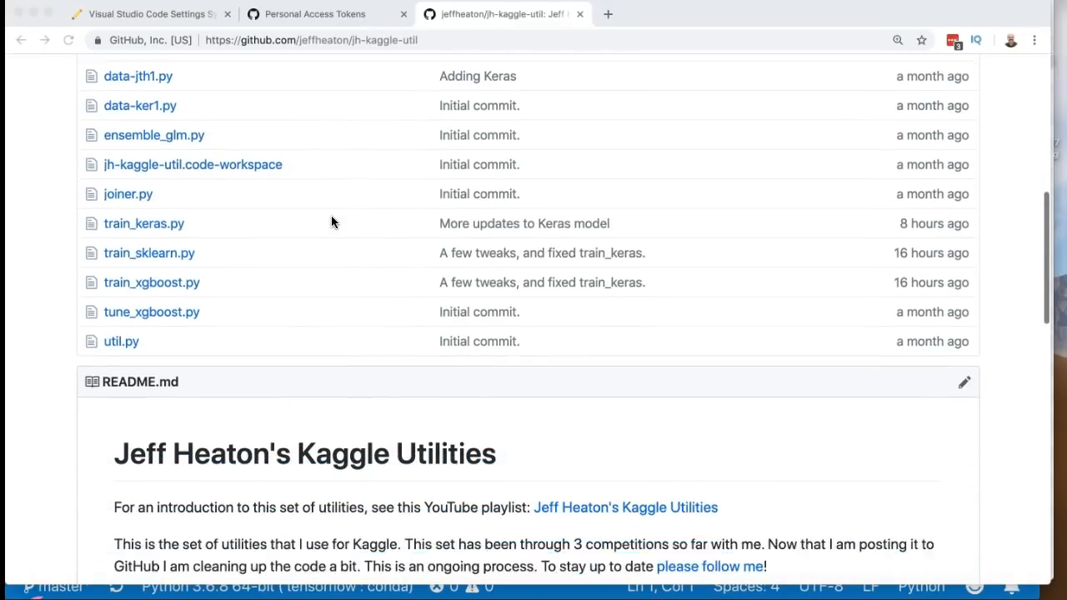
{"action": "scroll", "scroll_direction": "down", "scroll_amount": 3}
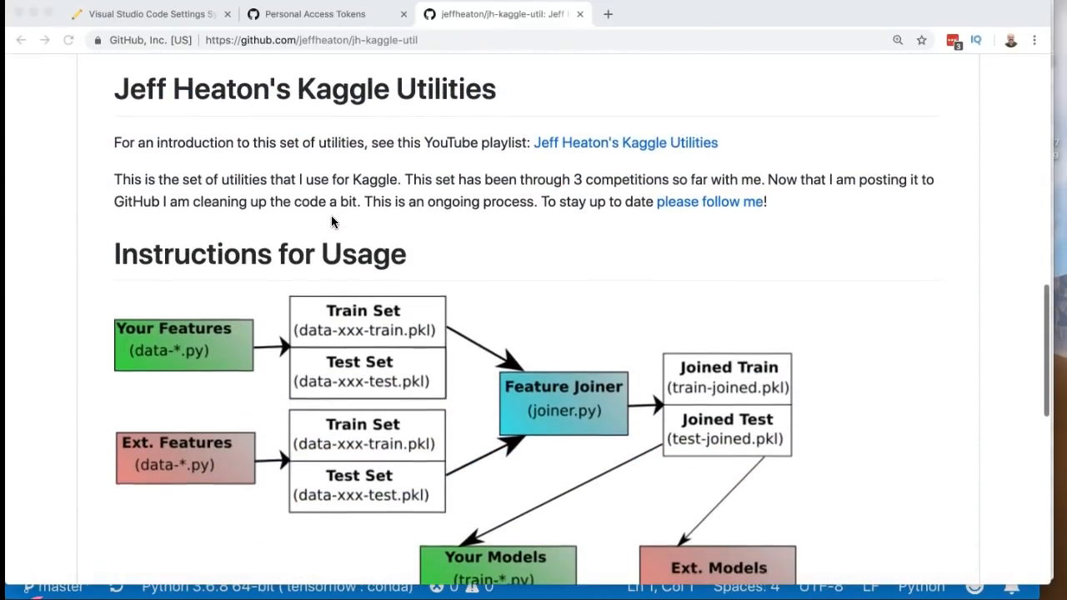
{"action": "scroll", "scroll_direction": "down", "scroll_amount": 3}
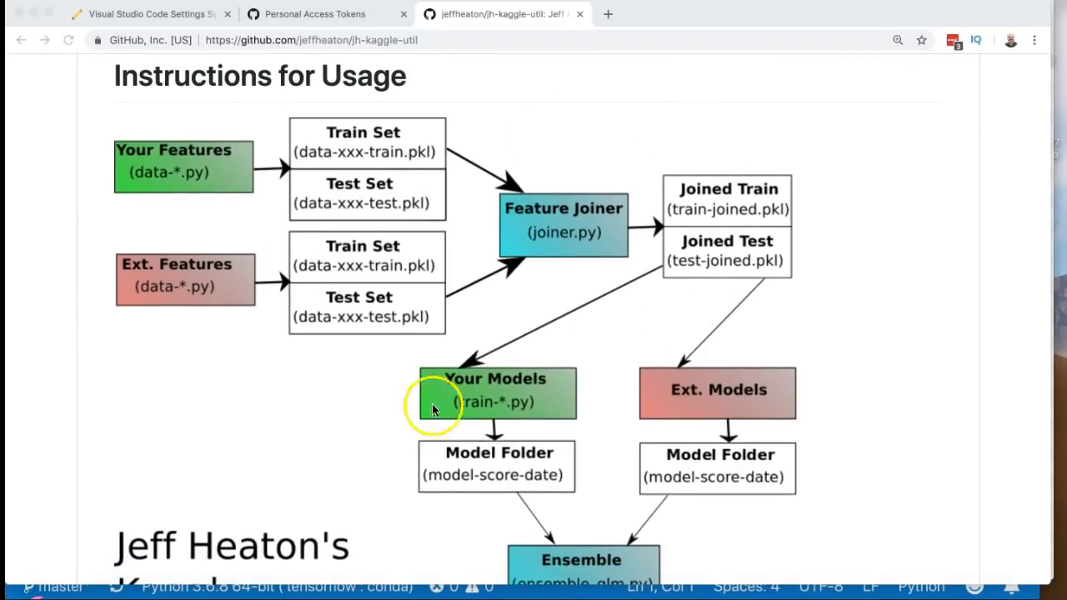
{"action": "mouse_move", "coordinate": [537, 310]}
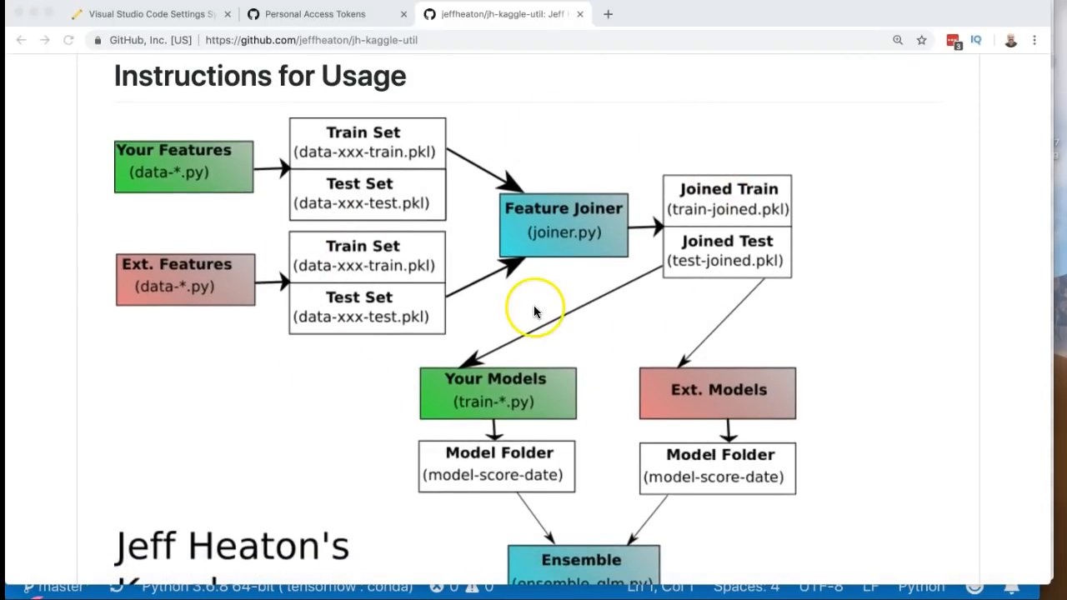
{"action": "mouse_move", "coordinate": [727, 165]}
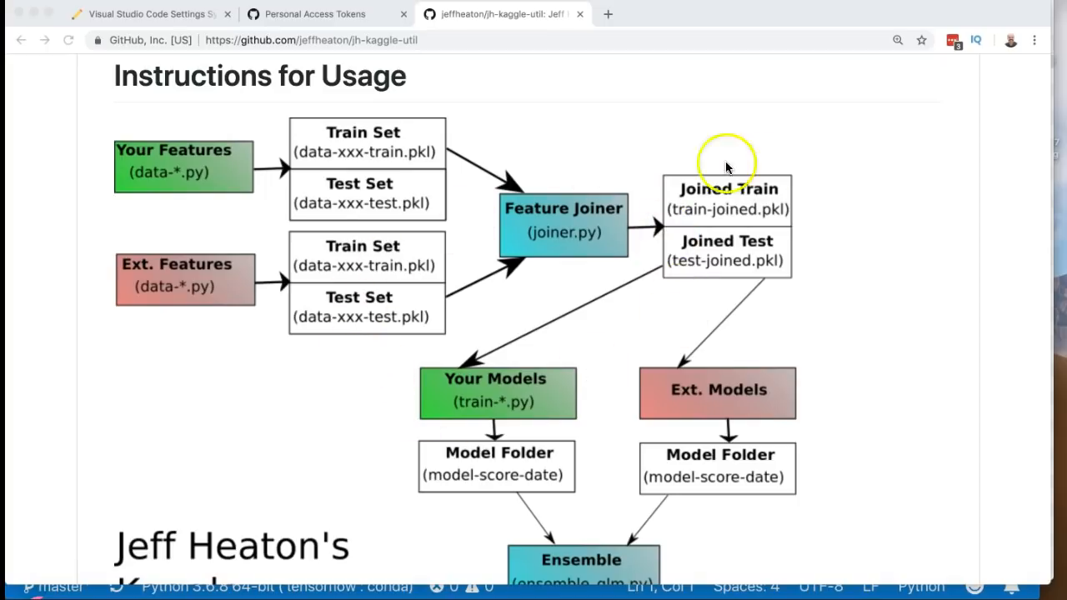
{"action": "scroll", "scroll_direction": "down", "scroll_amount": 3}
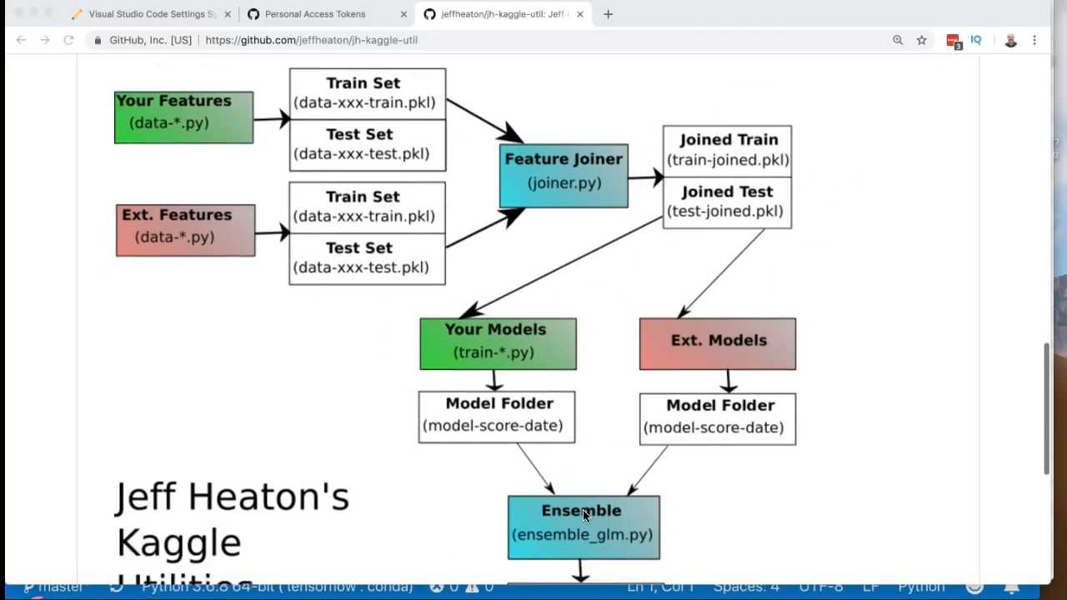
{"action": "scroll", "scroll_direction": "down", "scroll_amount": 3}
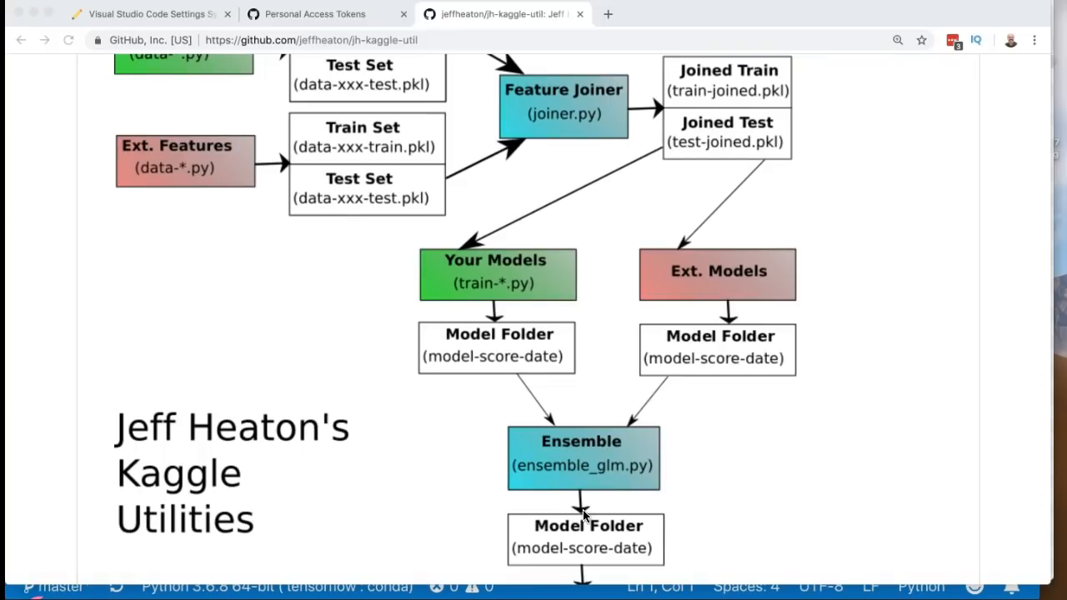
{"action": "scroll", "scroll_direction": "down", "scroll_amount": 3}
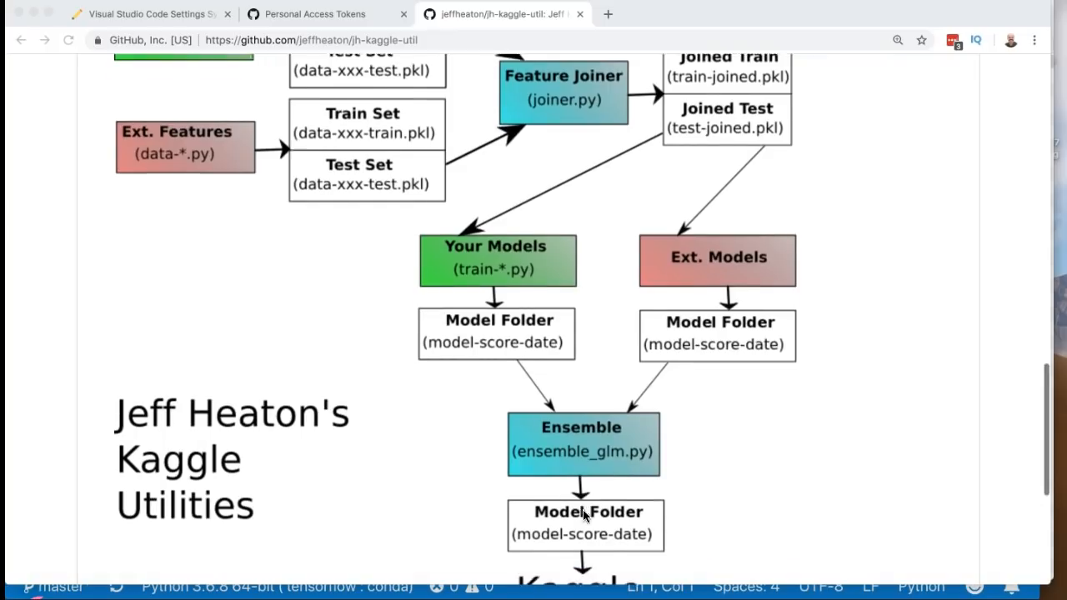
{"action": "scroll", "scroll_direction": "down", "scroll_amount": 3}
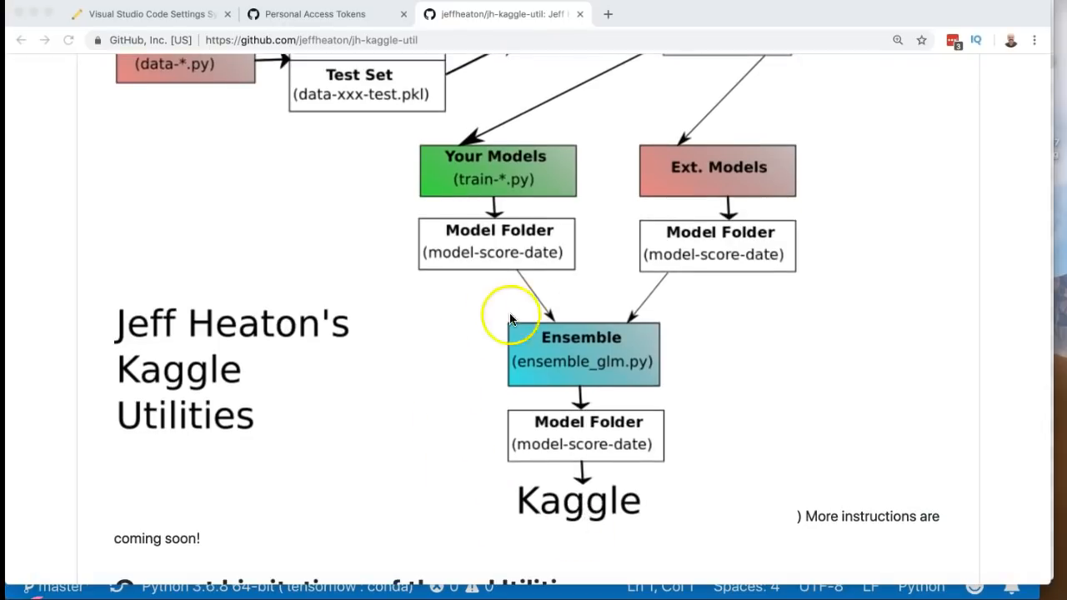
{"action": "mouse_move", "coordinate": [649, 473]}
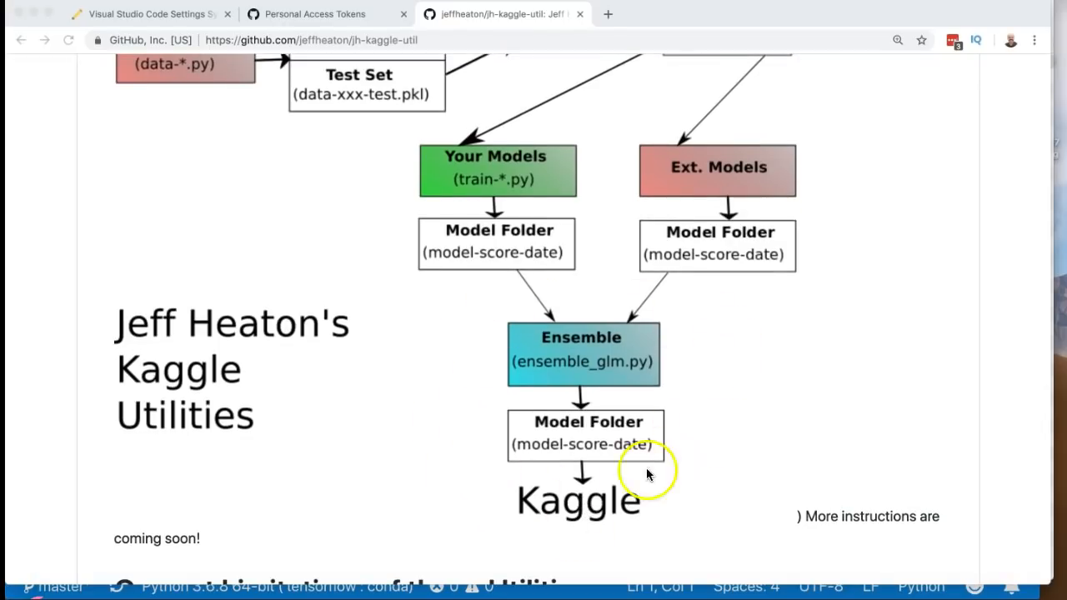
{"action": "mouse_move", "coordinate": [483, 182]}
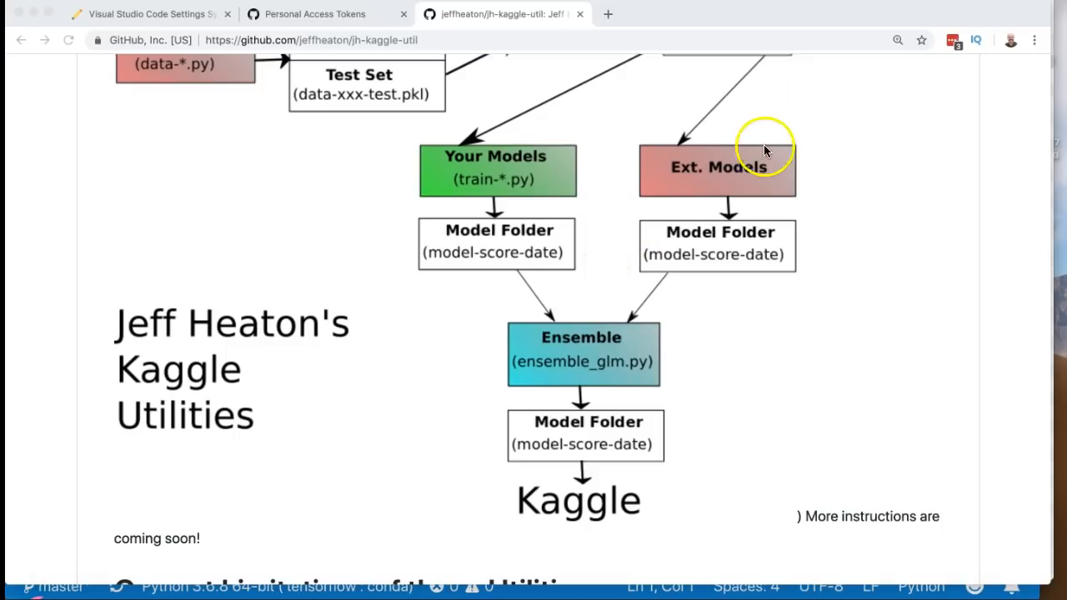
{"action": "mouse_move", "coordinate": [333, 176]}
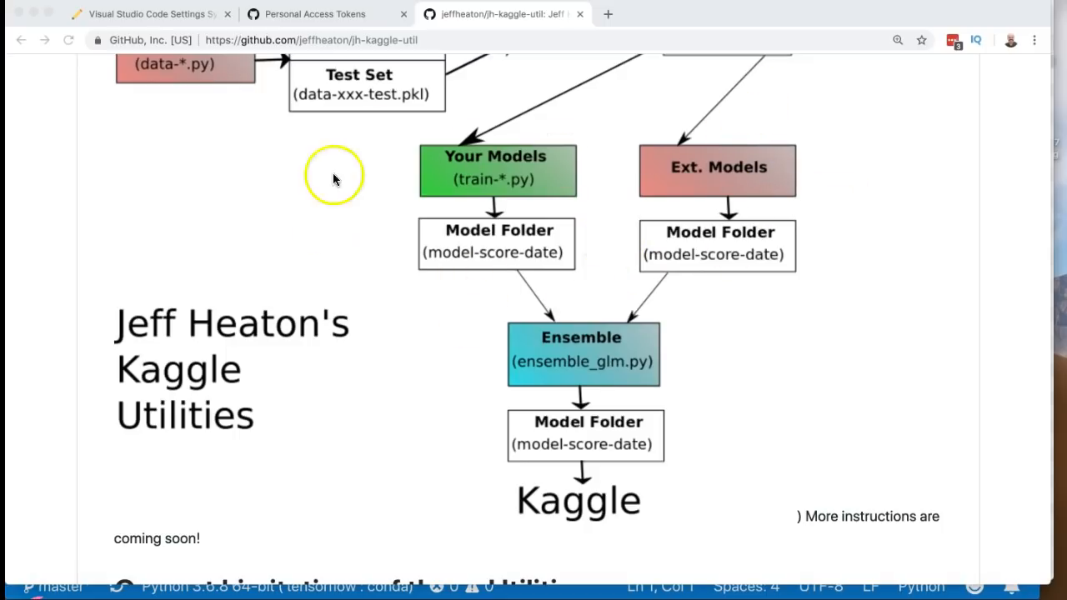
{"action": "mouse_move", "coordinate": [536, 192]}
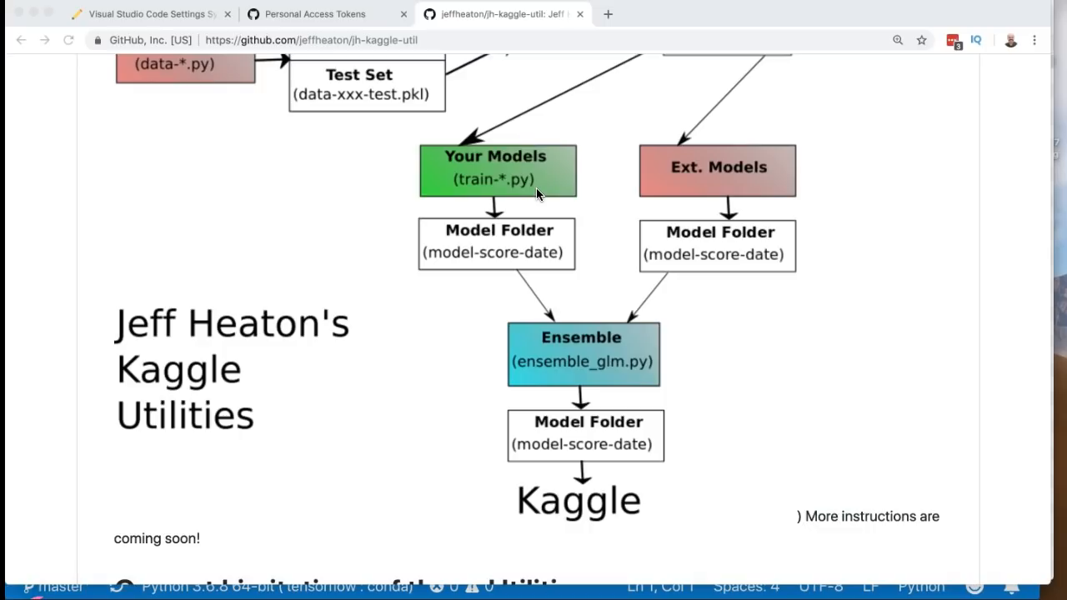
{"action": "mouse_move", "coordinate": [653, 389]}
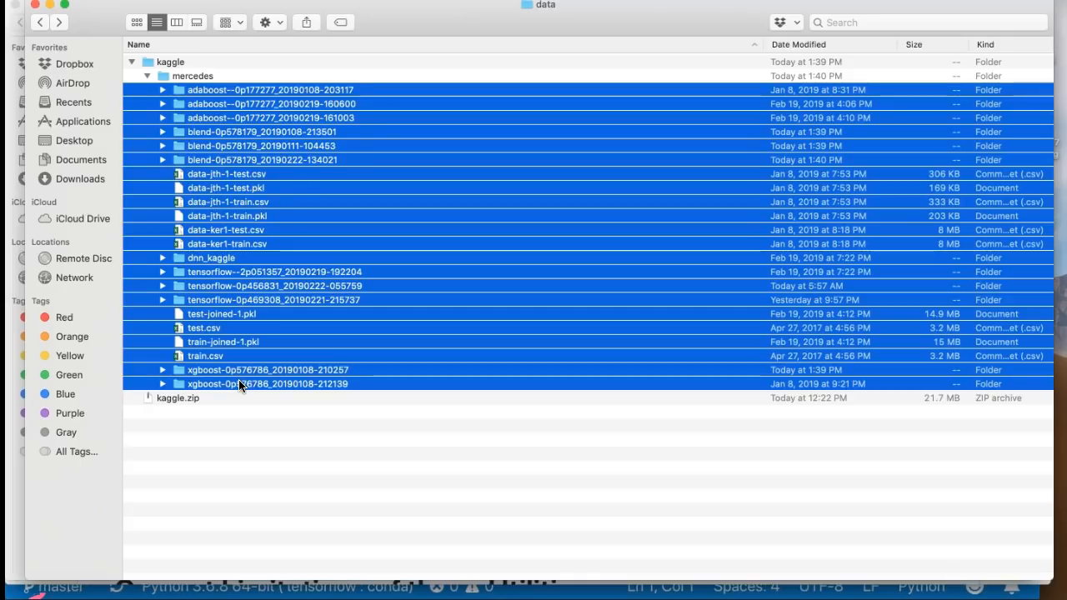
{"action": "left_click", "coordinate": [261, 145]}
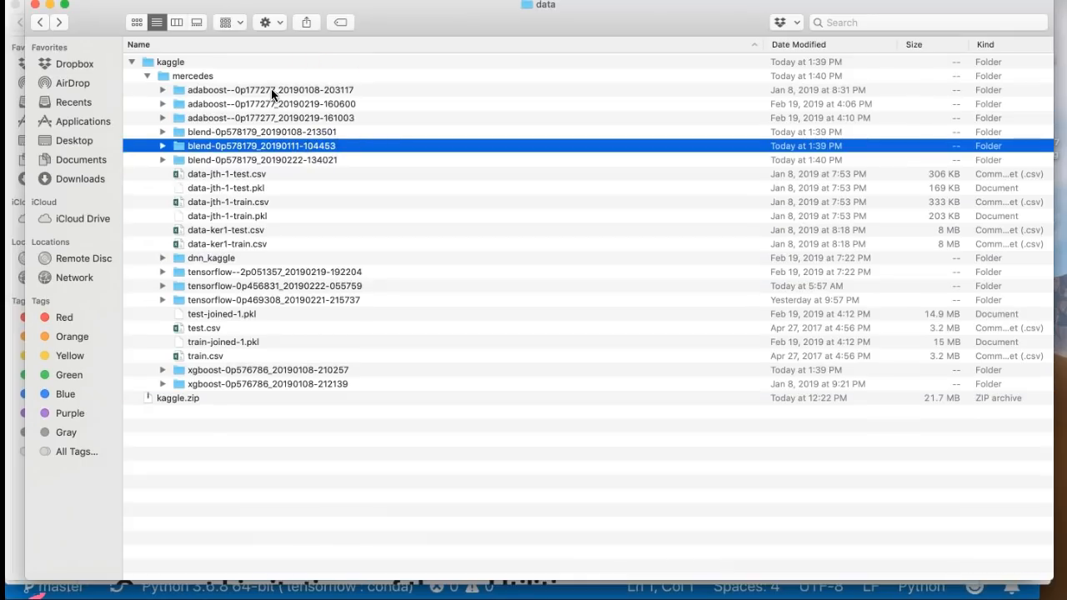
{"action": "double_click", "coordinate": [266, 384]}
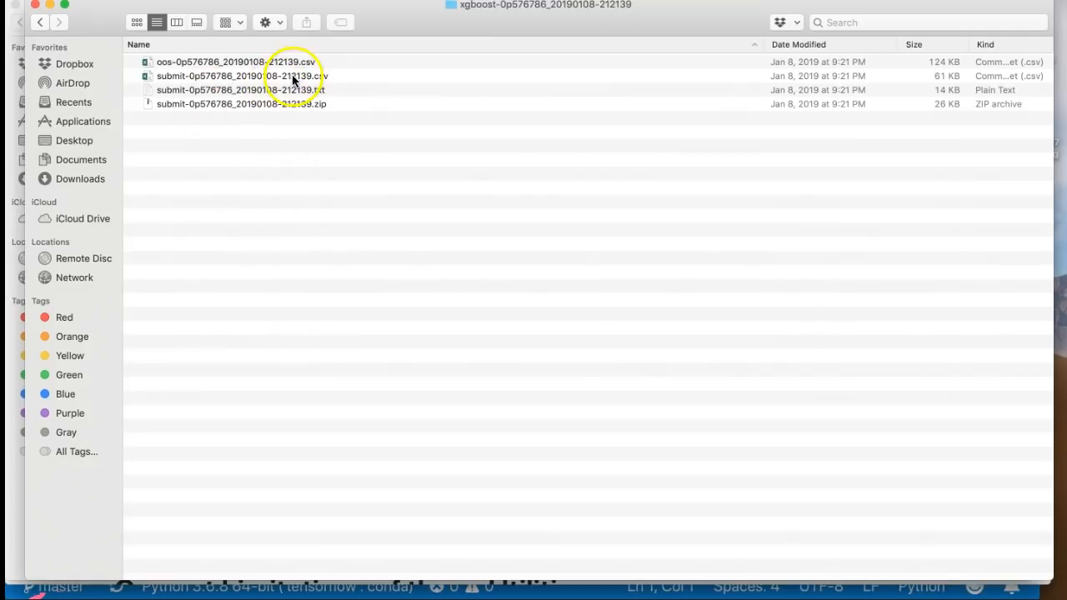
{"action": "mouse_move", "coordinate": [280, 61]}
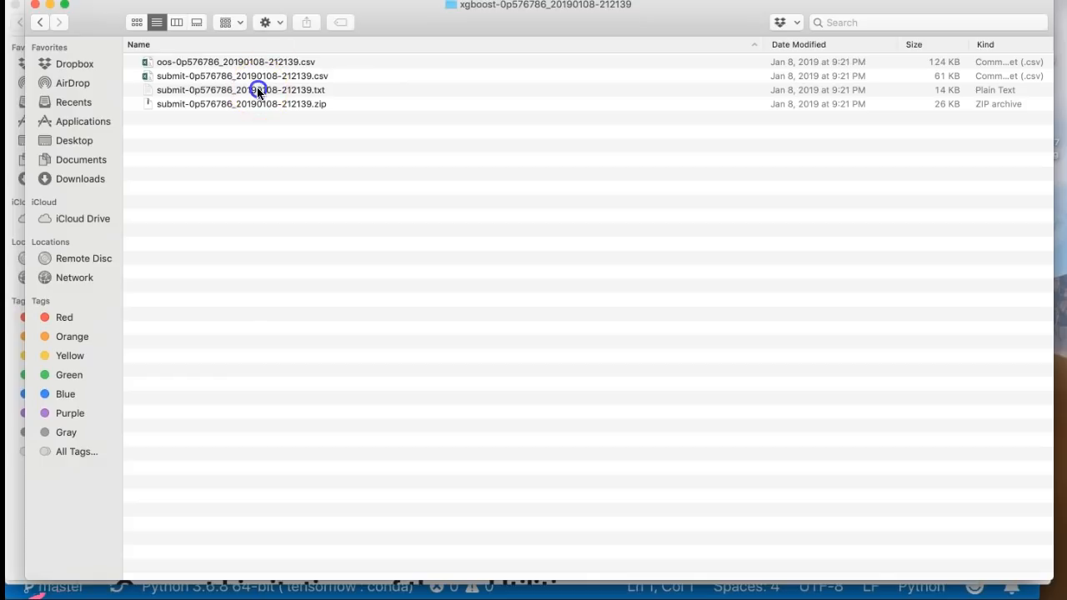
Highlight the oos predictions file and neighbouring submit files while reviewing the model outputs.
{"action": "left_click", "coordinate": [235, 62]}
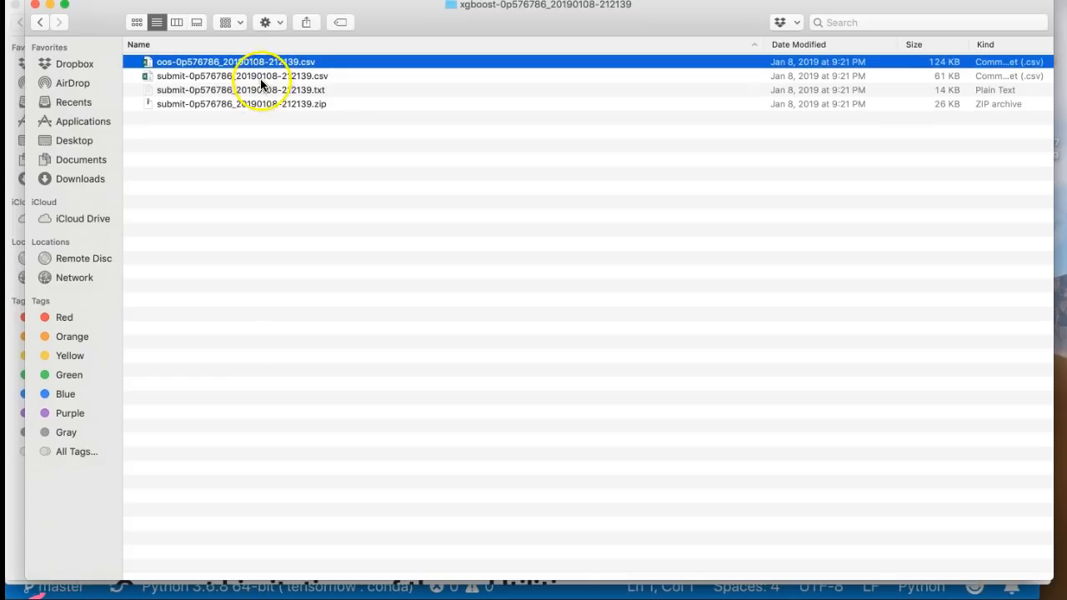
{"action": "left_click", "coordinate": [242, 77]}
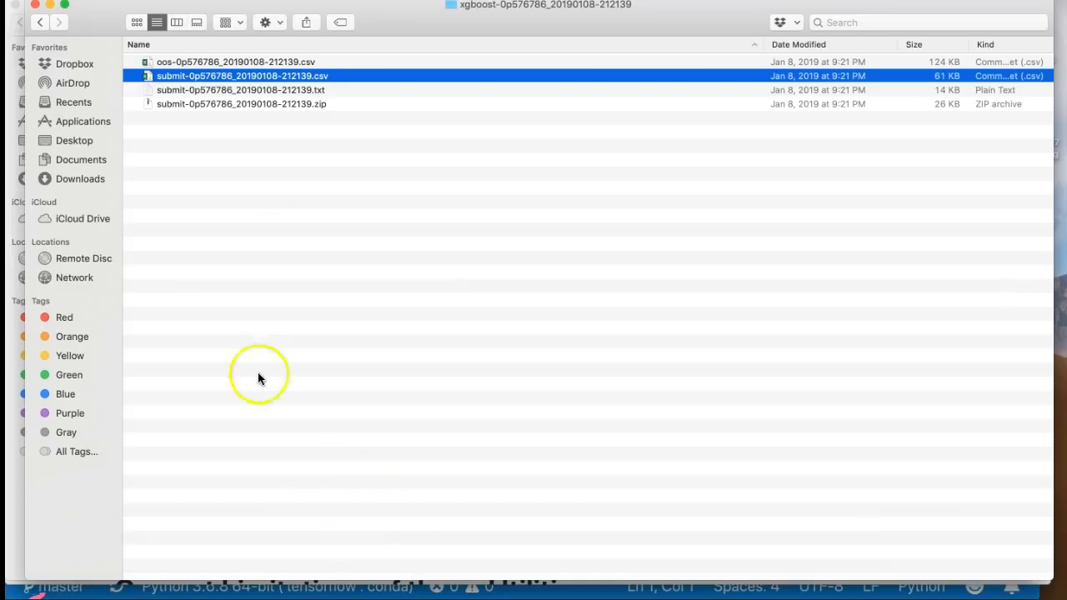
{"action": "left_click", "coordinate": [236, 62]}
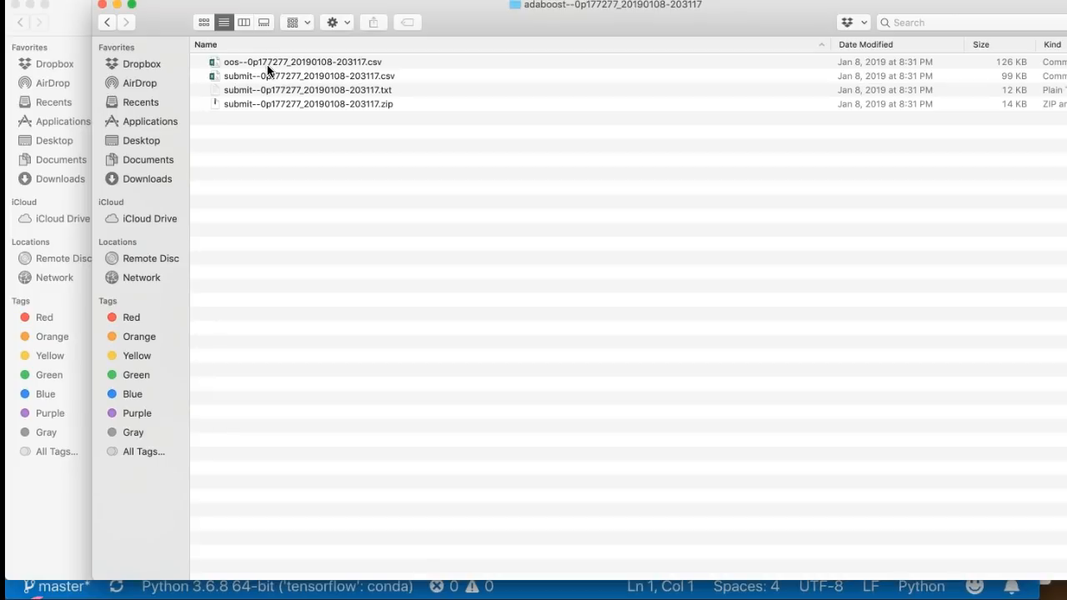
{"action": "mouse_move", "coordinate": [287, 76]}
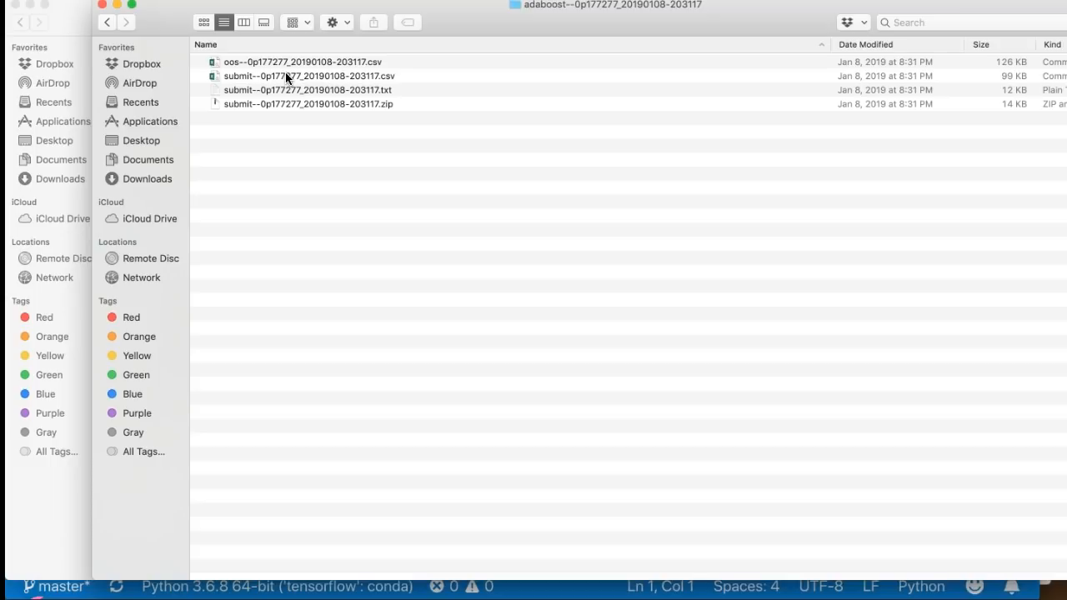
{"action": "mouse_move", "coordinate": [193, 10]}
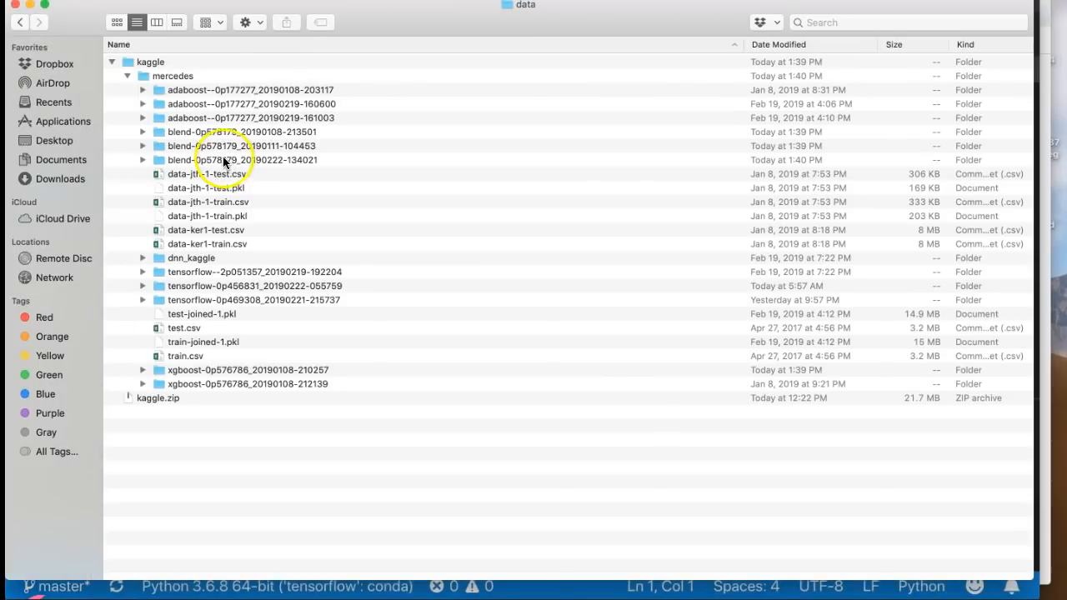
Select the two blend folders in the mercedes listing before moving to ensemble_glm.py.
{"action": "left_click", "coordinate": [243, 132]}
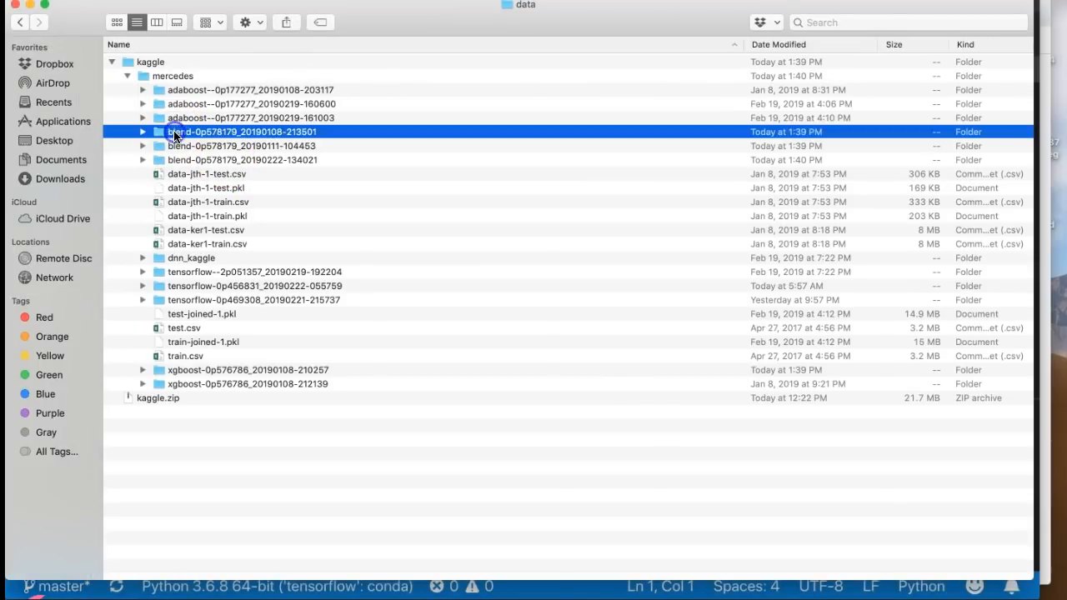
{"action": "left_click", "coordinate": [243, 160]}
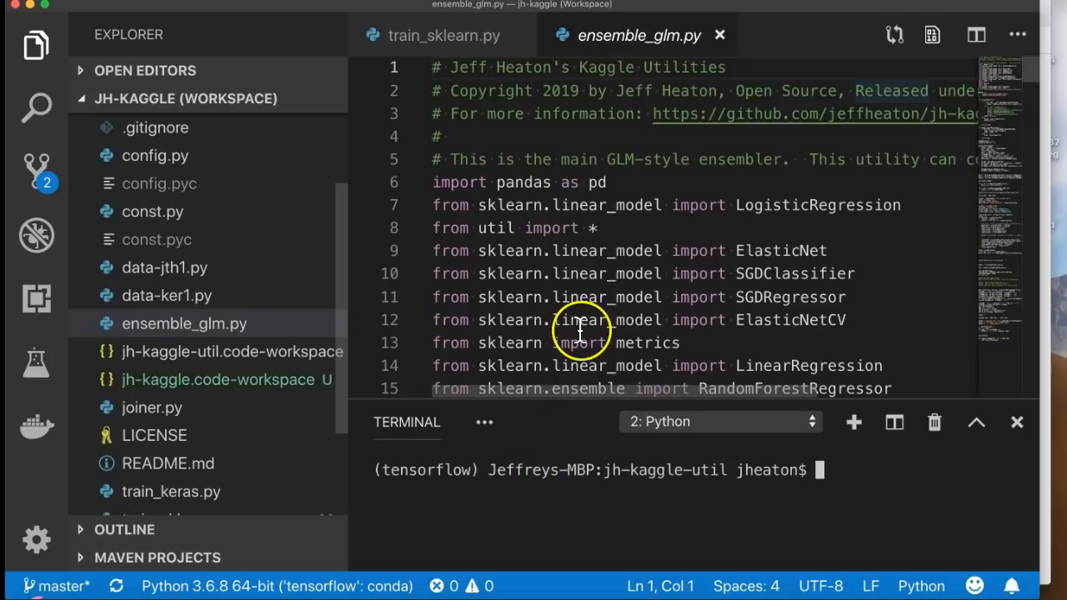
{"action": "left_click", "coordinate": [183, 323]}
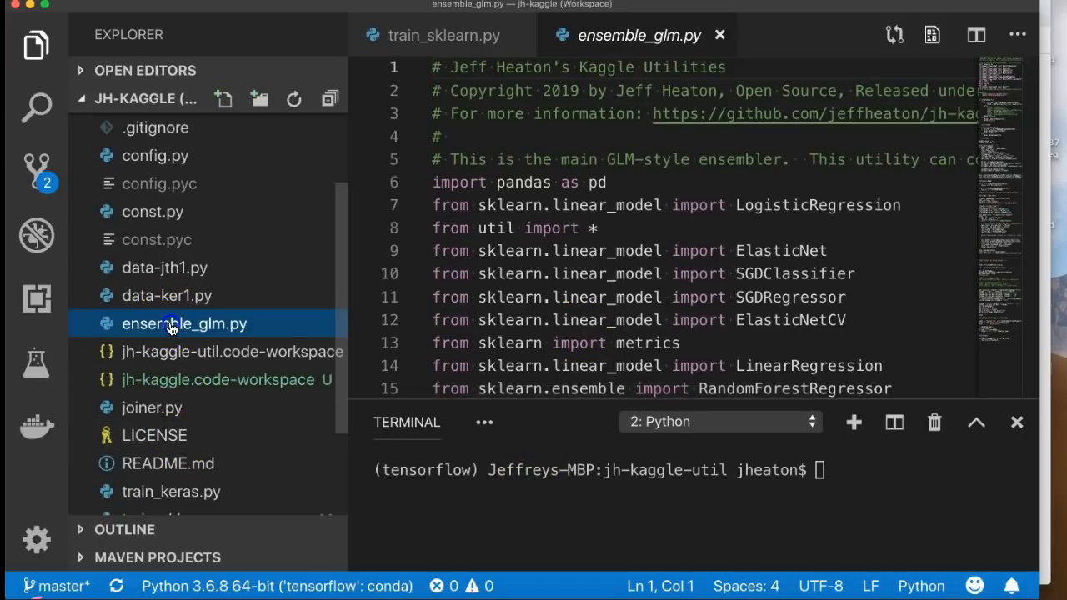
{"action": "scroll", "scroll_direction": "down", "scroll_amount": 3}
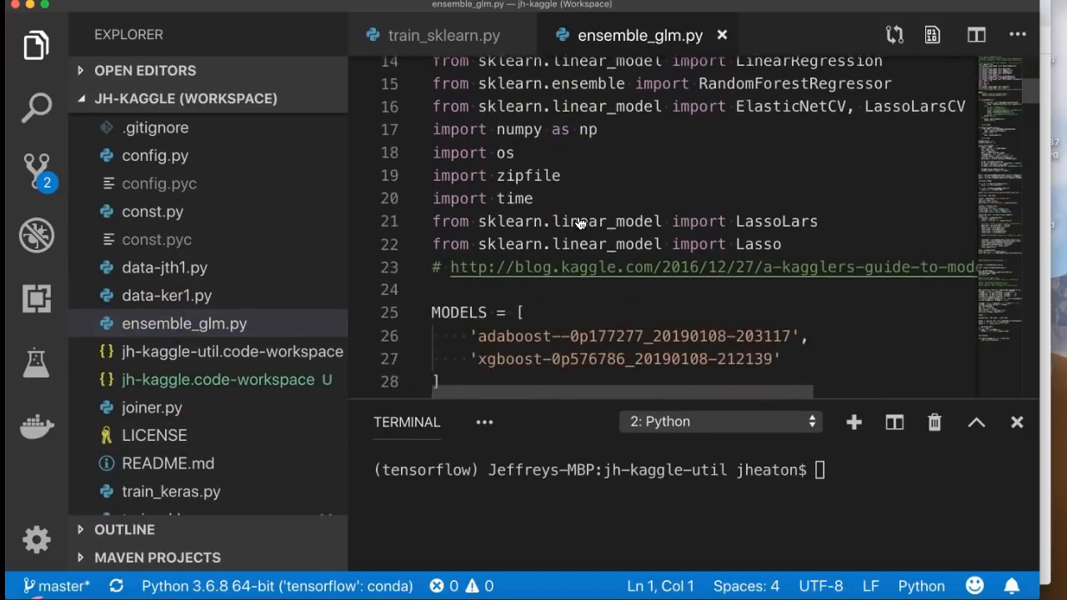
{"action": "scroll", "scroll_direction": "down", "scroll_amount": 3}
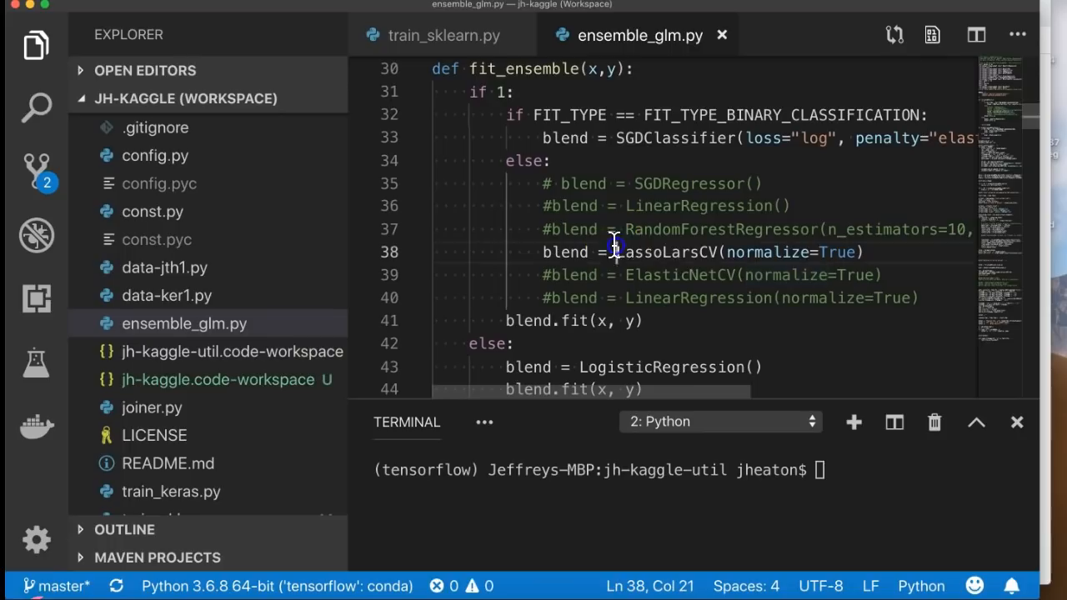
Highlight the LassoLarsCV blend expression, then run ensemble_glm.py in the terminal via the Explorer menu.
{"action": "left_click_drag", "start_coordinate": [615, 252], "coordinate": [867, 252]}
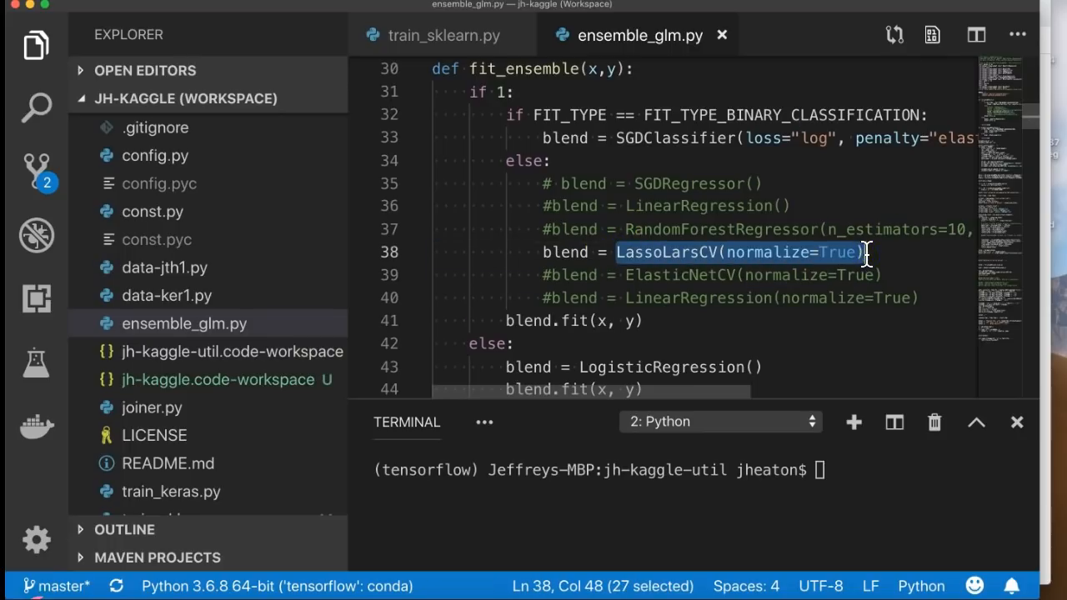
{"action": "scroll", "scroll_direction": "down", "scroll_amount": 3}
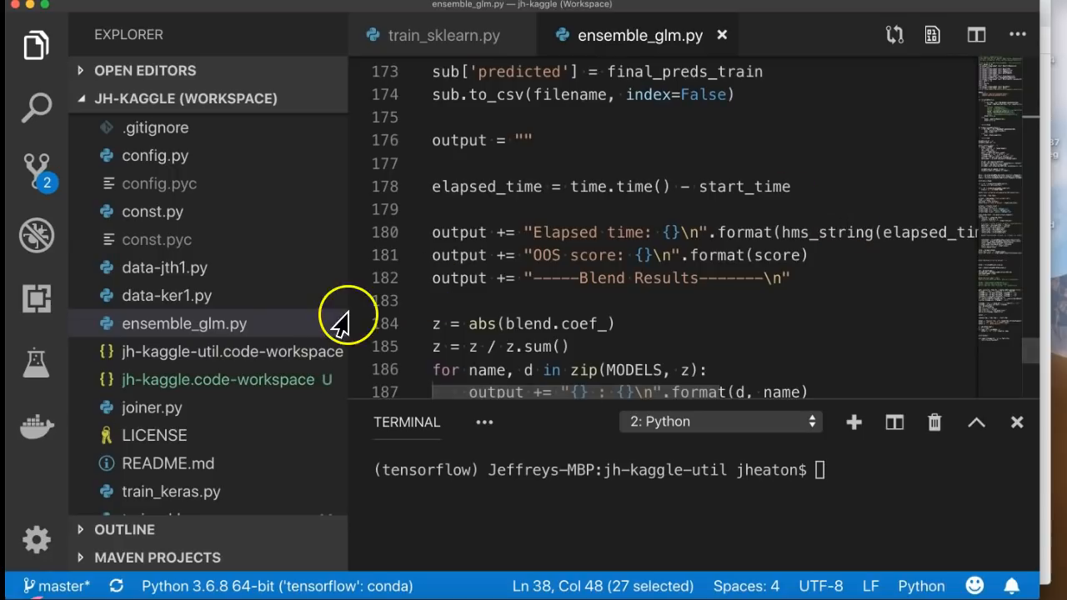
{"action": "right_click", "coordinate": [184, 324]}
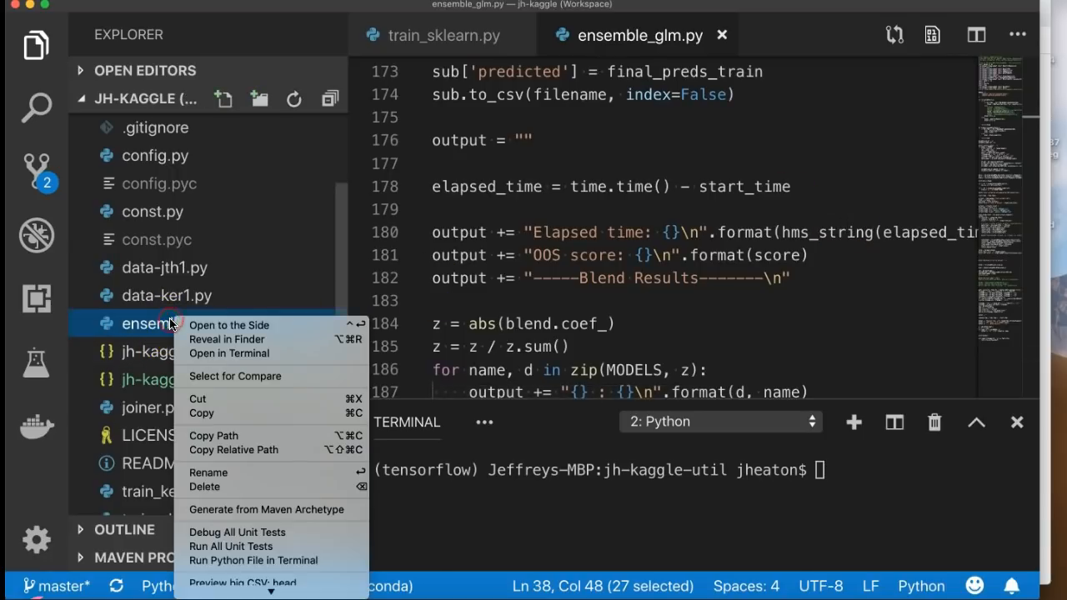
{"action": "left_click", "coordinate": [540, 394]}
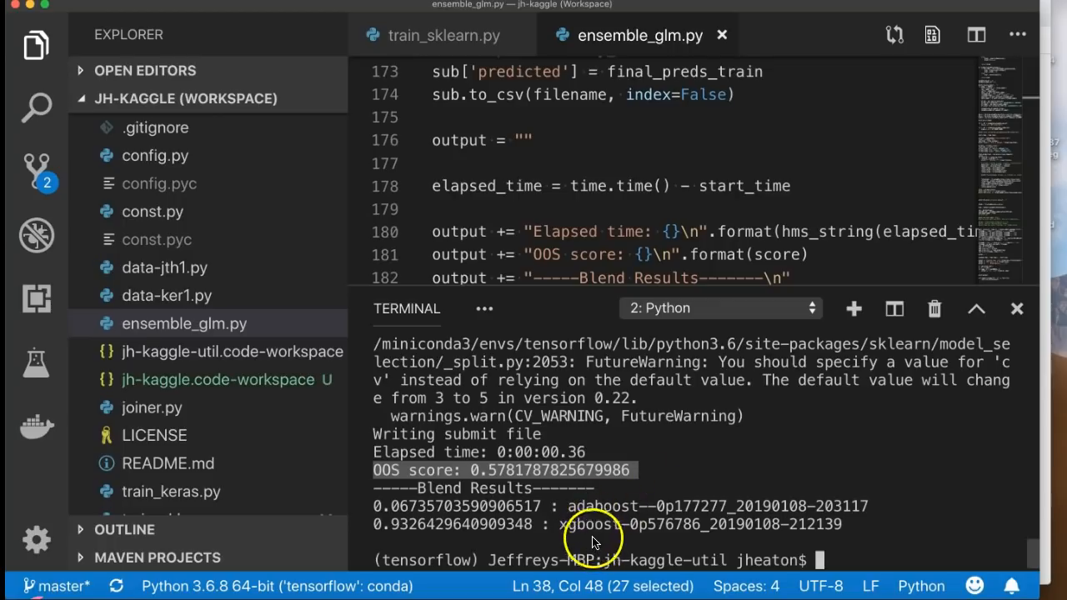
{"action": "mouse_move", "coordinate": [650, 506]}
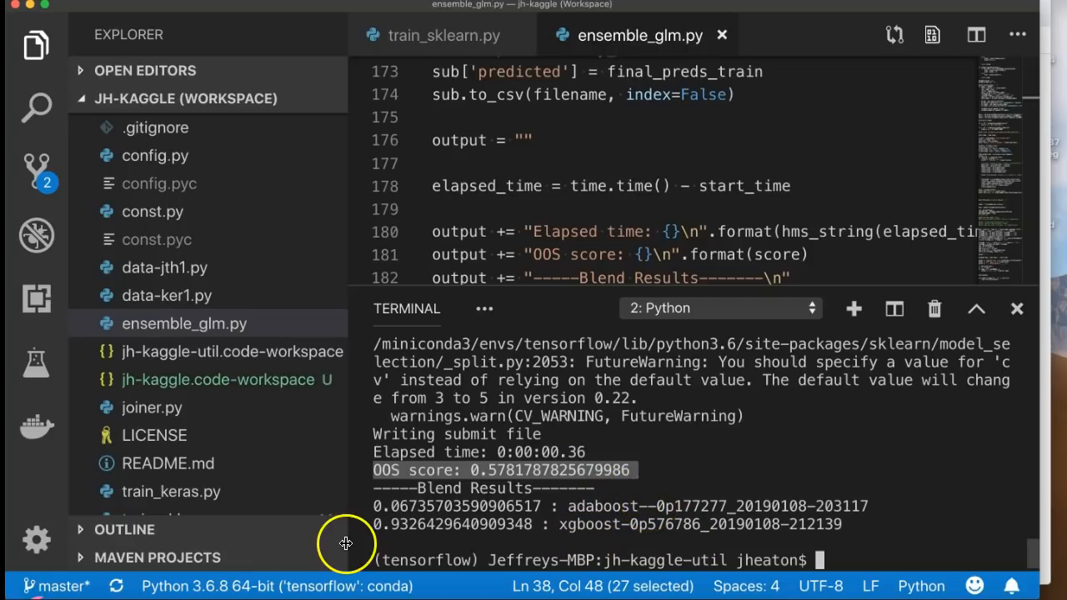
{"action": "mouse_move", "coordinate": [403, 537]}
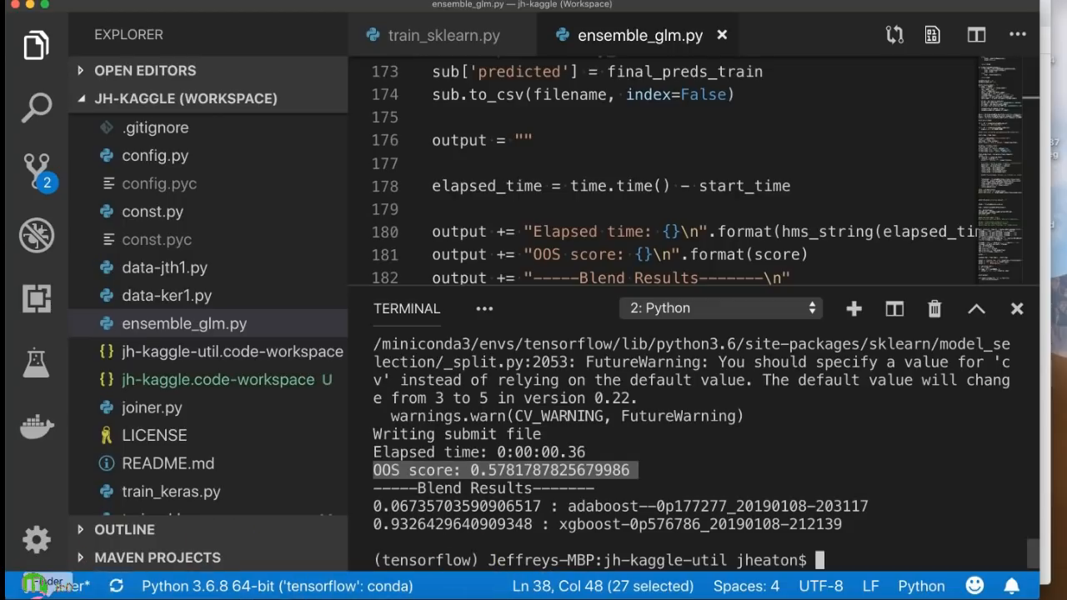
Expand the new blend-0p578179 folder, read its submit text score summary, then collapse it again.
{"action": "left_click", "coordinate": [43, 580]}
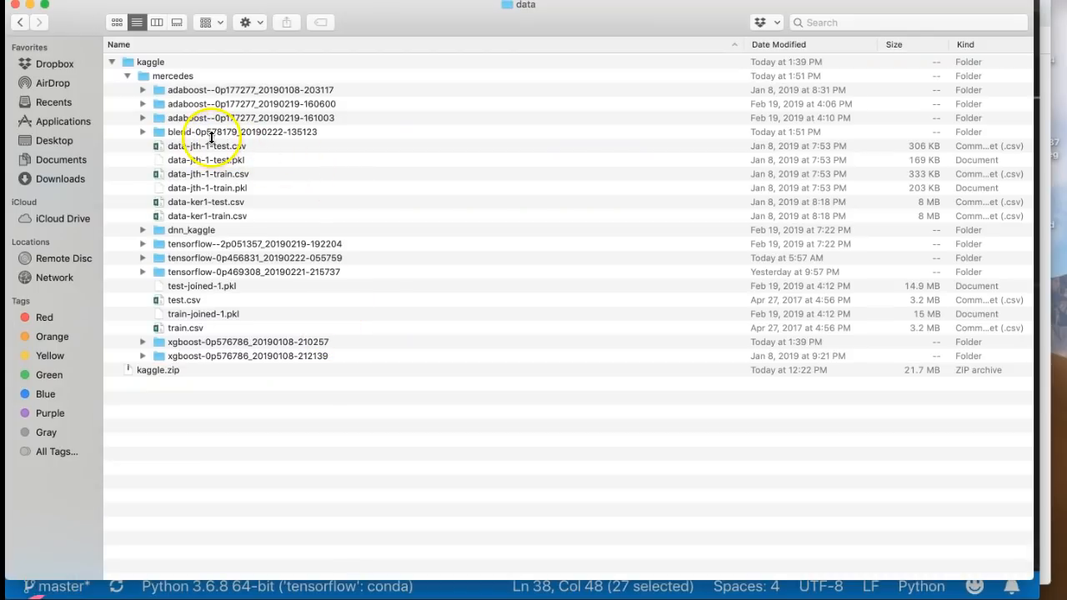
{"action": "left_click", "coordinate": [143, 132]}
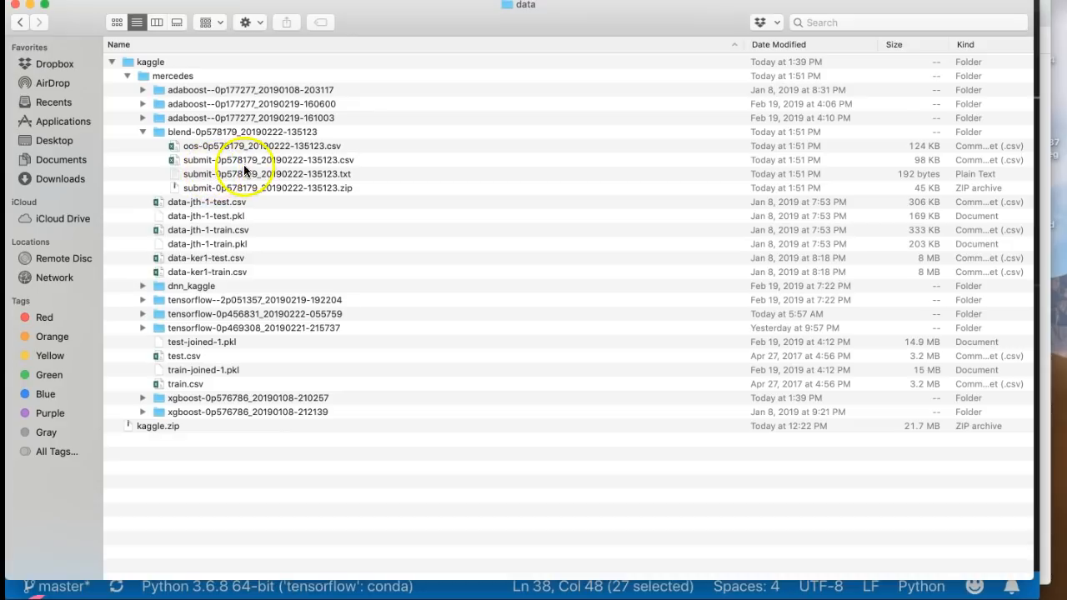
{"action": "left_click", "coordinate": [260, 186]}
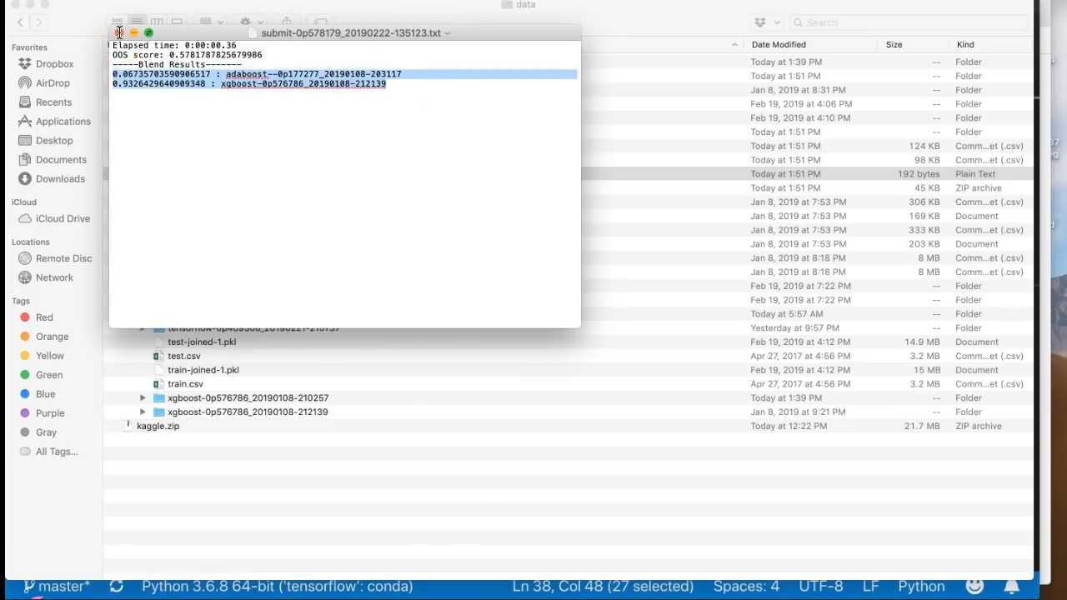
{"action": "left_click", "coordinate": [118, 34]}
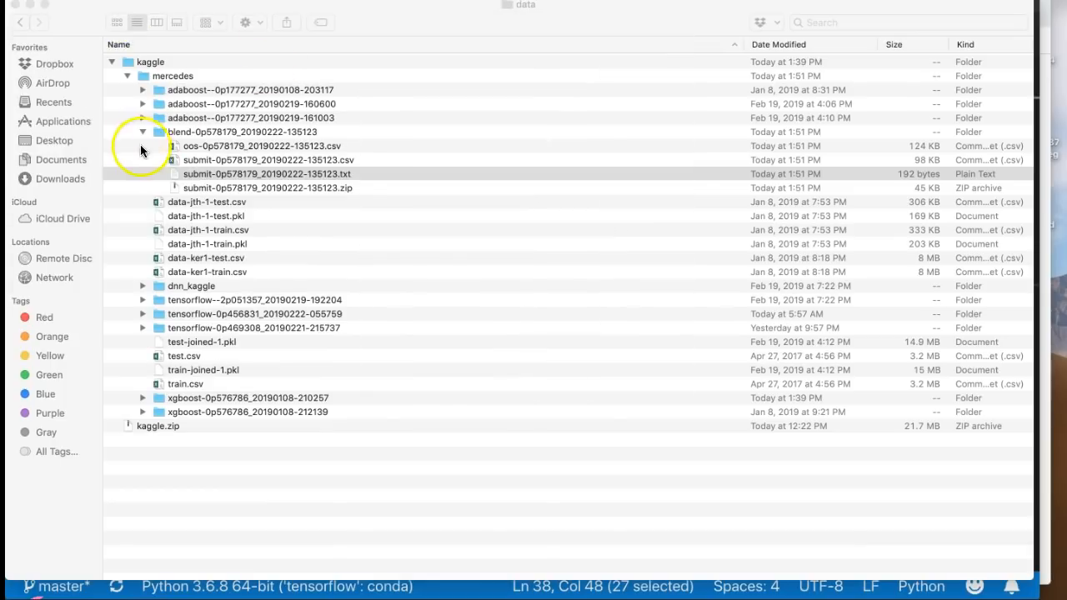
{"action": "left_click", "coordinate": [143, 132]}
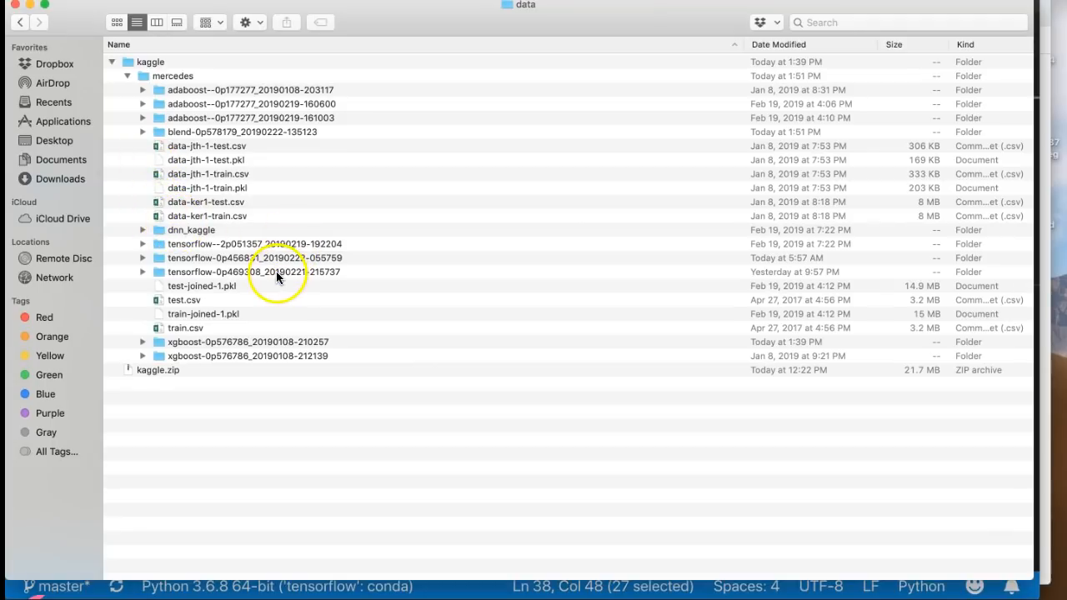
{"action": "left_click", "coordinate": [250, 272]}
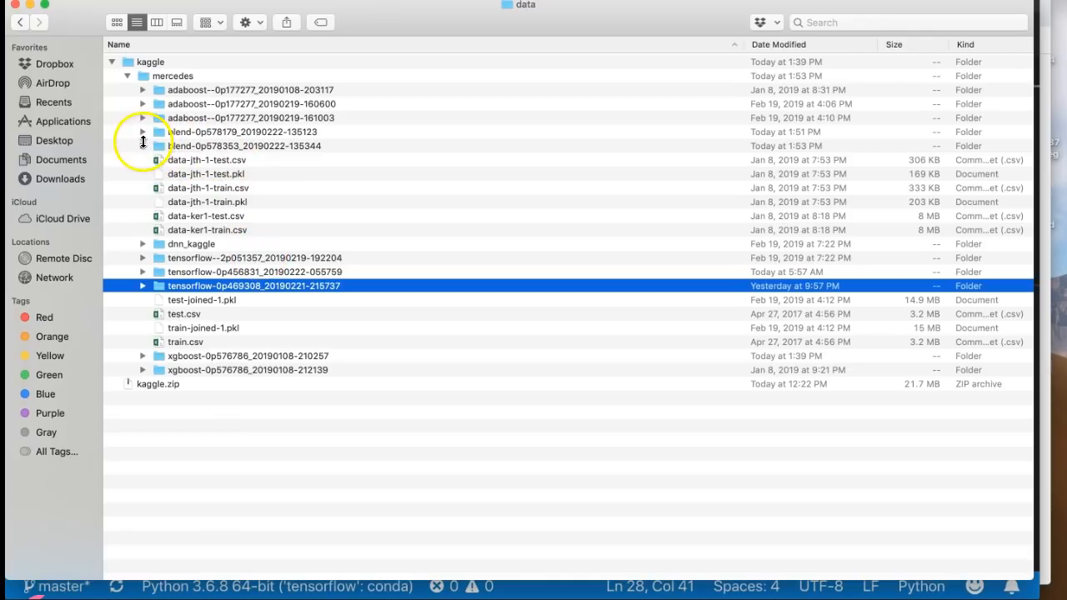
{"action": "left_click", "coordinate": [144, 147]}
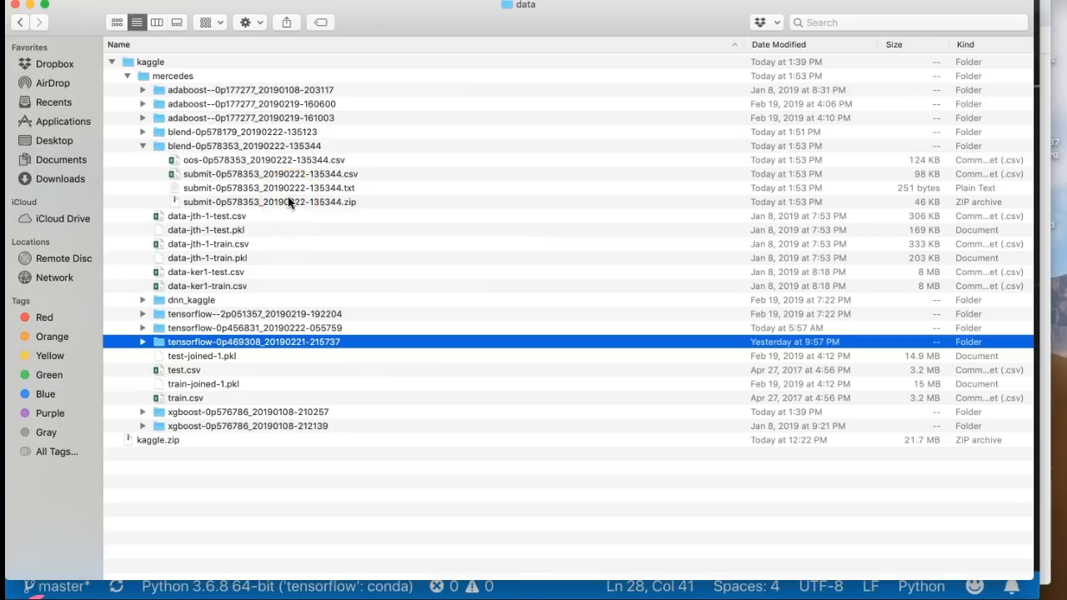
{"action": "left_click", "coordinate": [270, 202]}
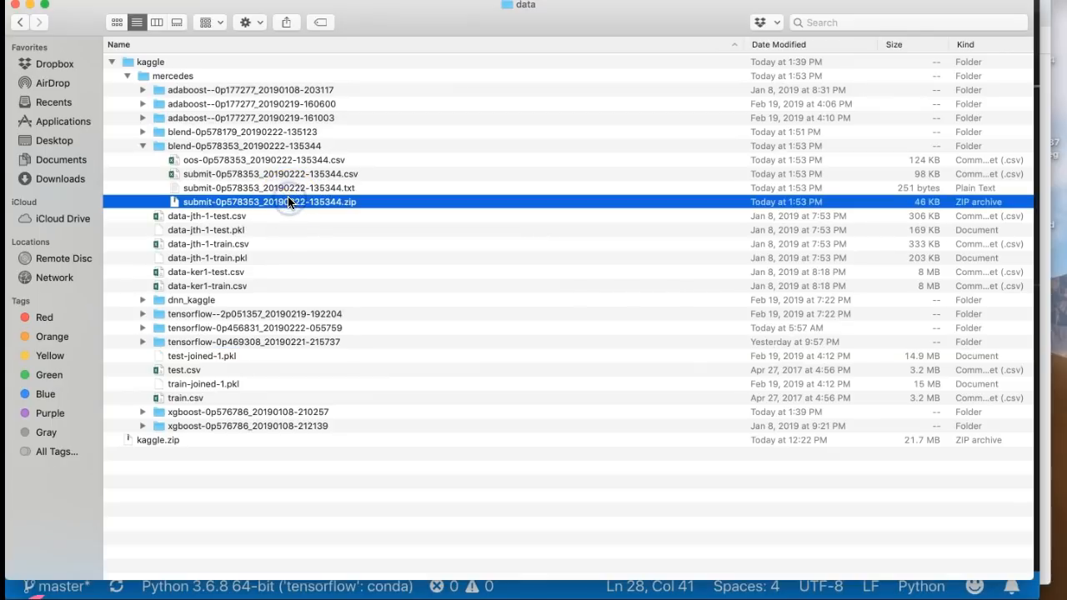